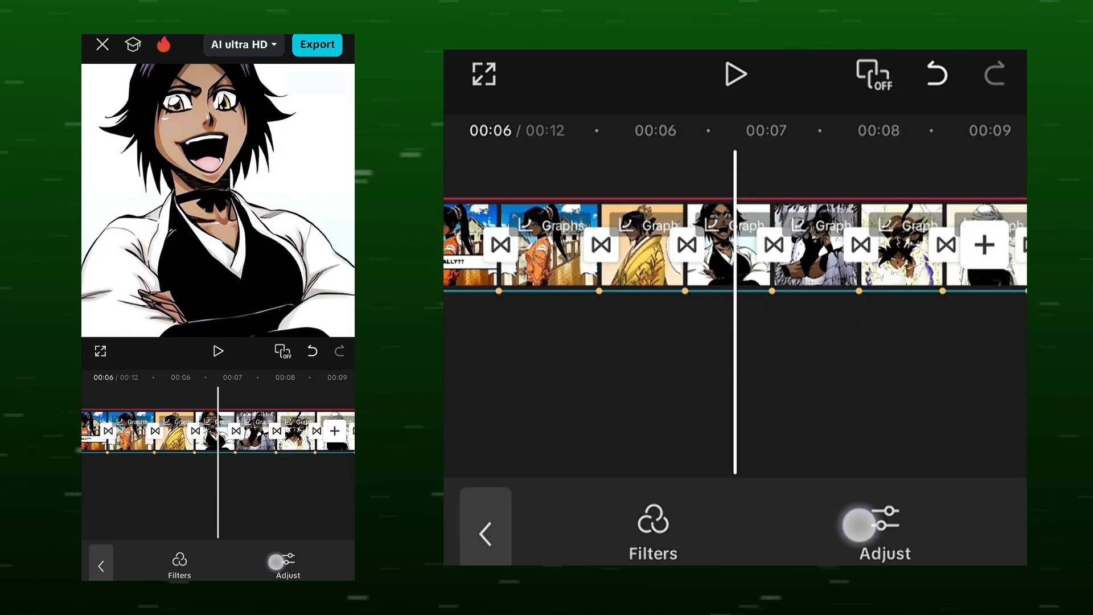
Step: Add the Adjust4 colour layer with Sharpen raised and Temp tweaked beneath the anime clips
left_click(884, 530)
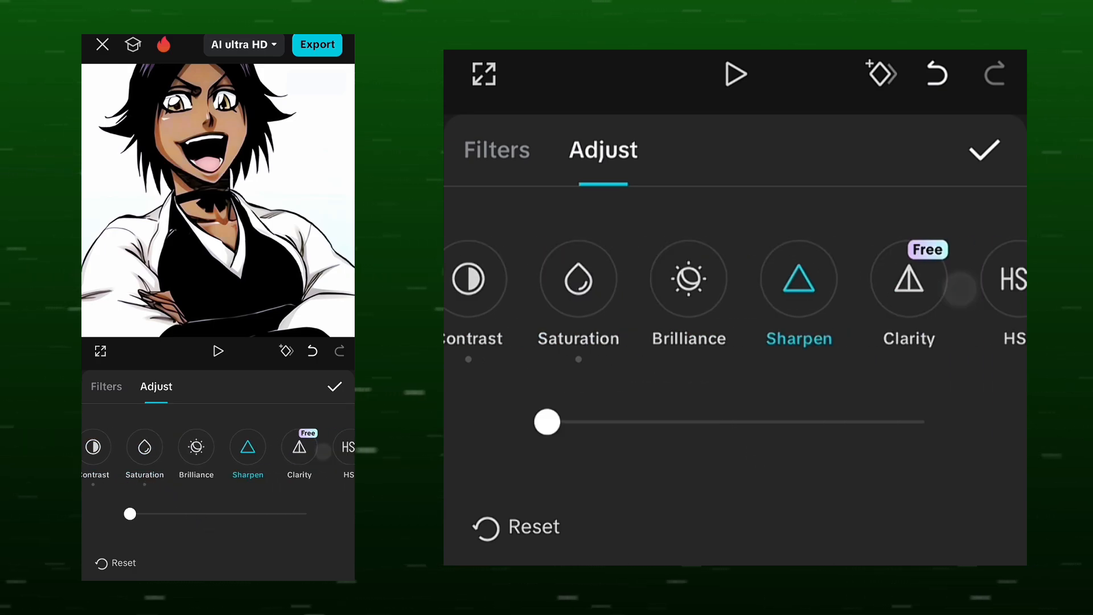
left_click_drag(547, 421, 637, 422)
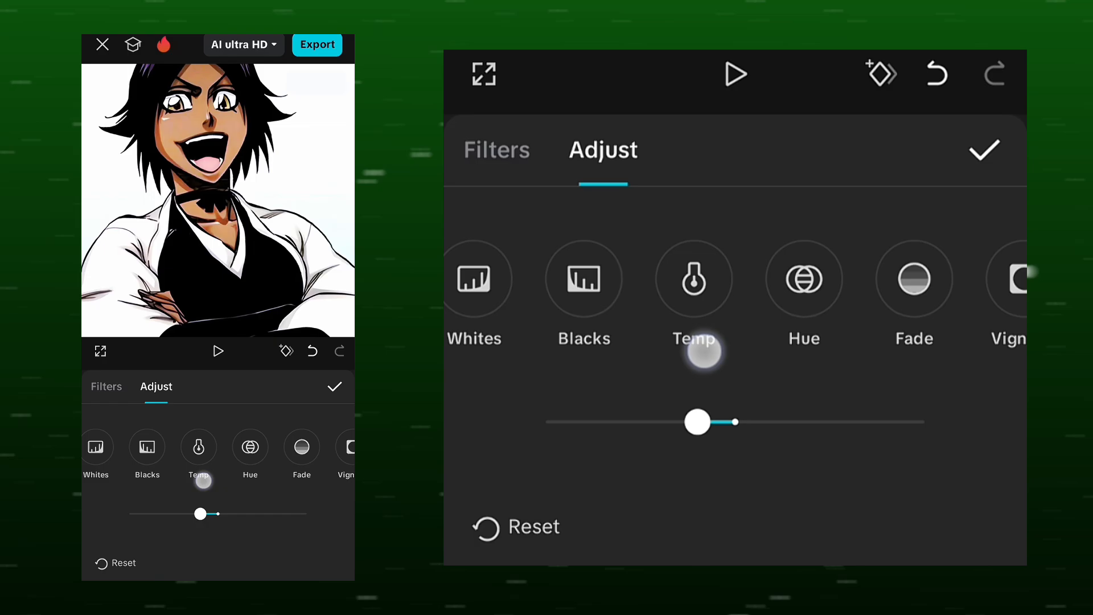
left_click(852, 279)
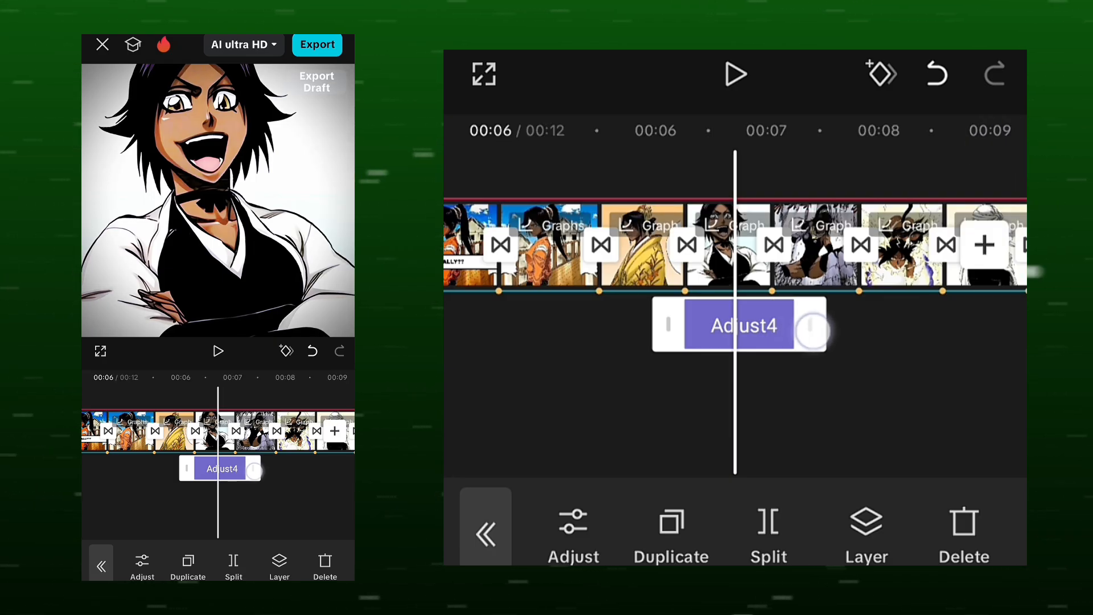
left_click(572, 530)
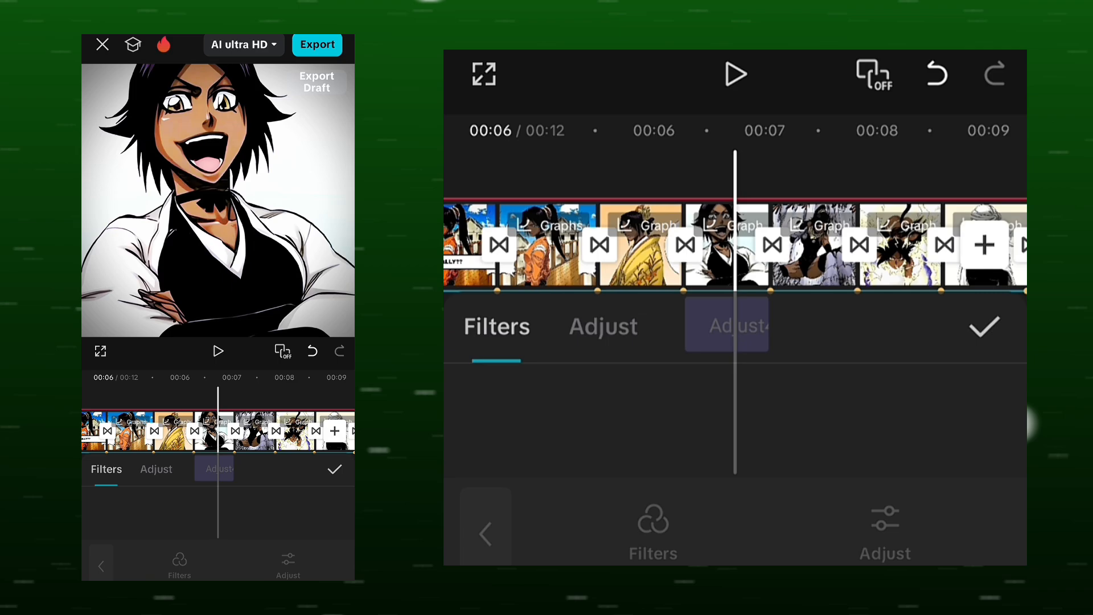
Step: Add Flash CCD from Featured, then HD Dark, as filter layers under Adjust4
left_click(498, 326)
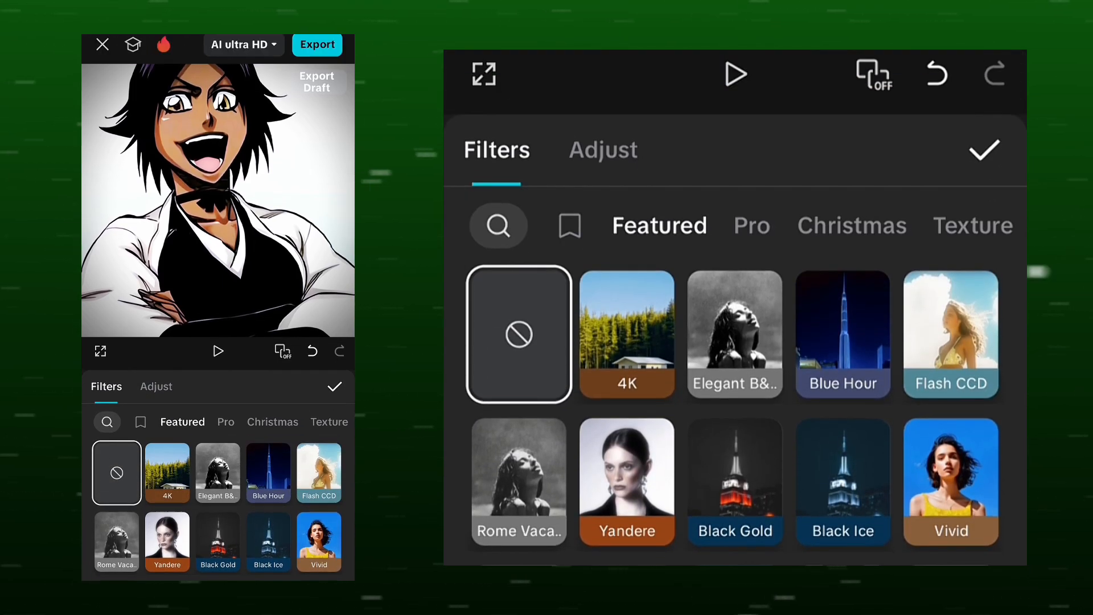
left_click(949, 333)
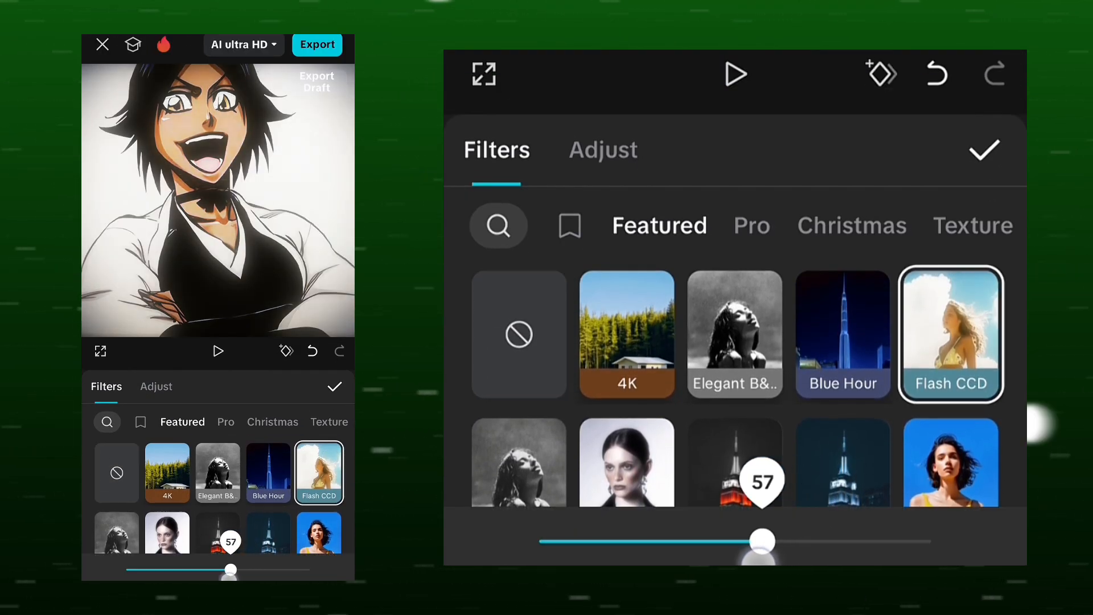
left_click(984, 150)
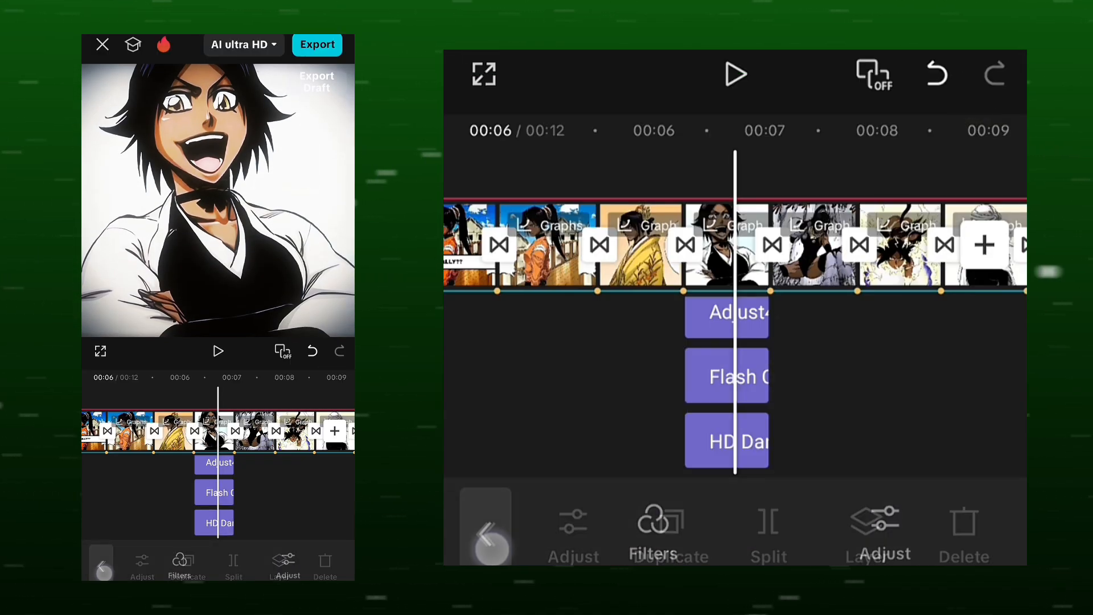
left_click(654, 530)
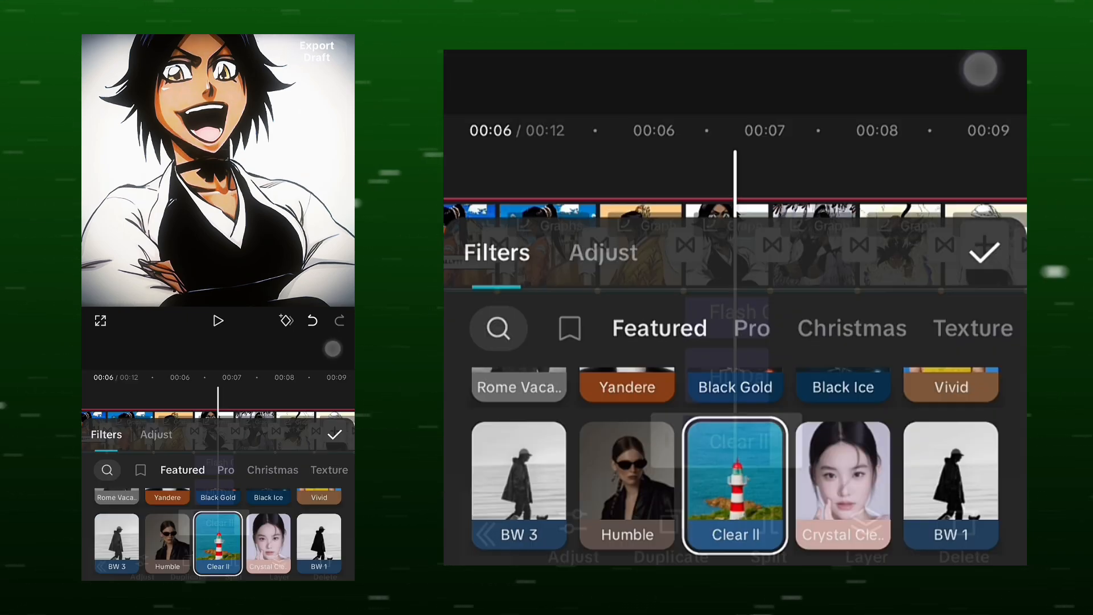
left_click(985, 252)
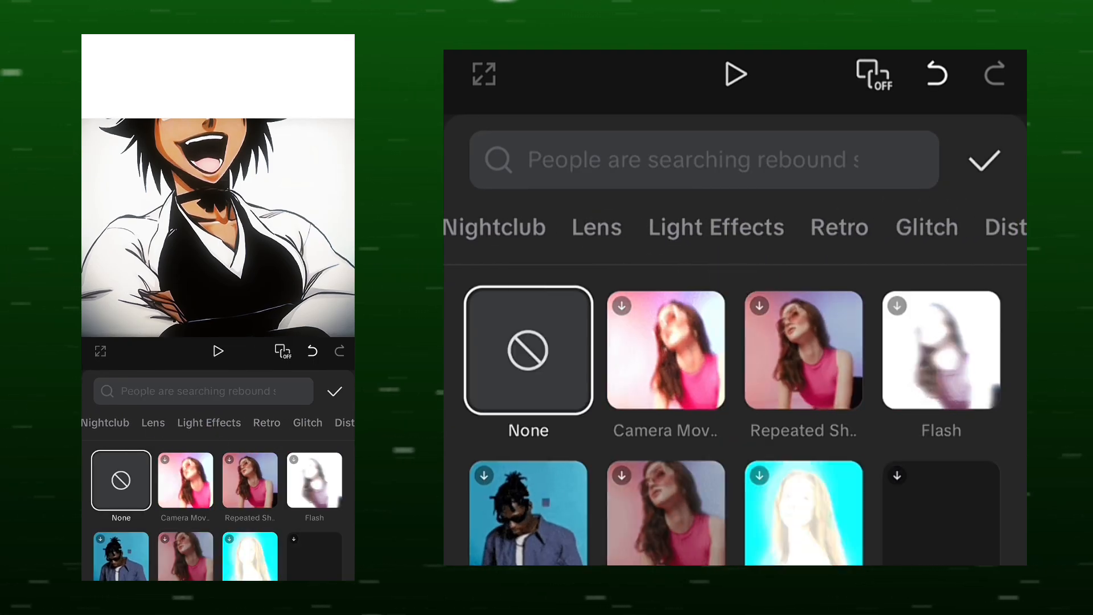
Step: Apply the adjustment and both filters to all clips along the timeline
left_click(596, 227)
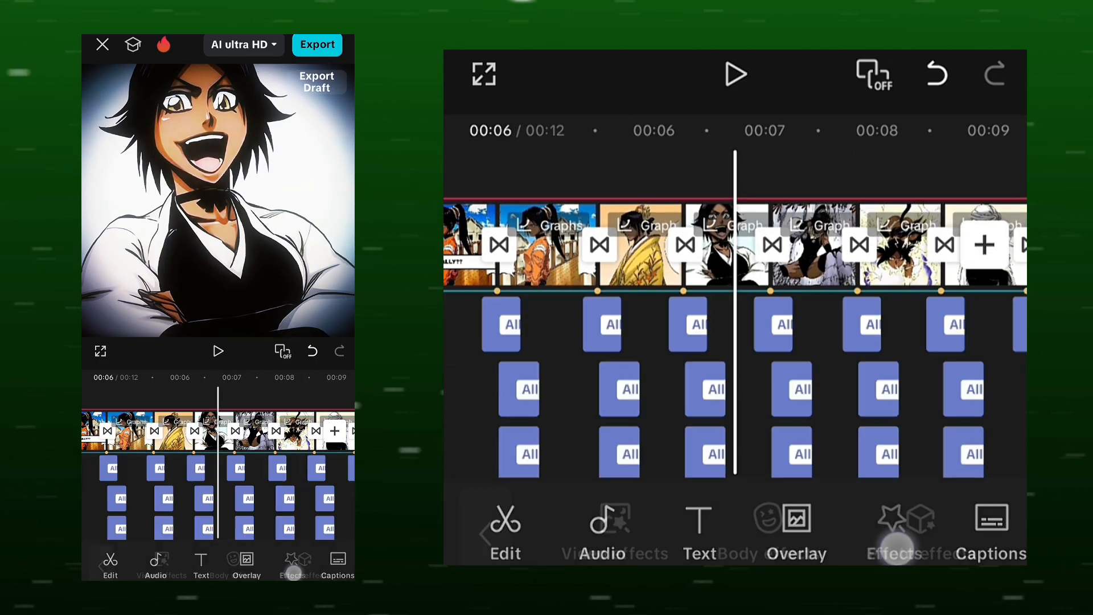
Step: Add the Light Effects glow with wider range, size 45, soft light 45 and sharpen 54
left_click(902, 529)
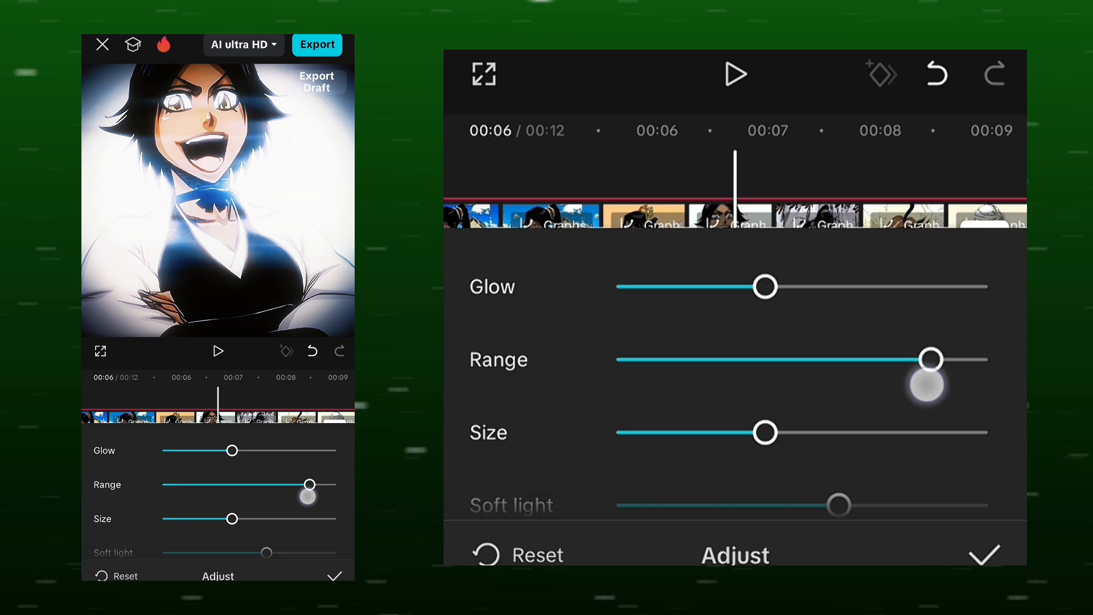
left_click_drag(931, 359, 922, 359)
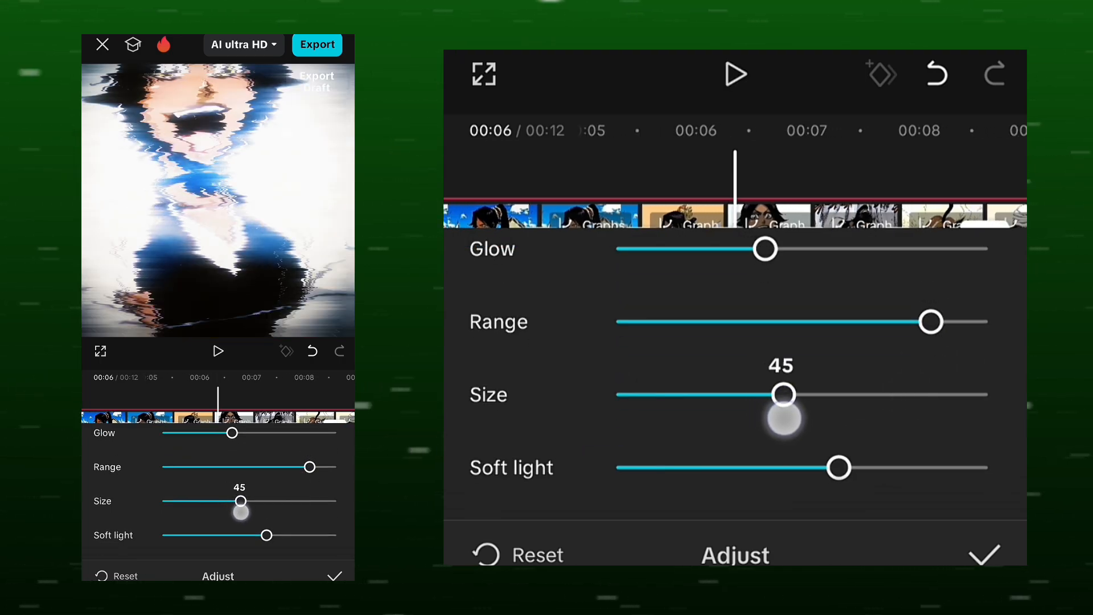
left_click_drag(784, 394, 802, 400)
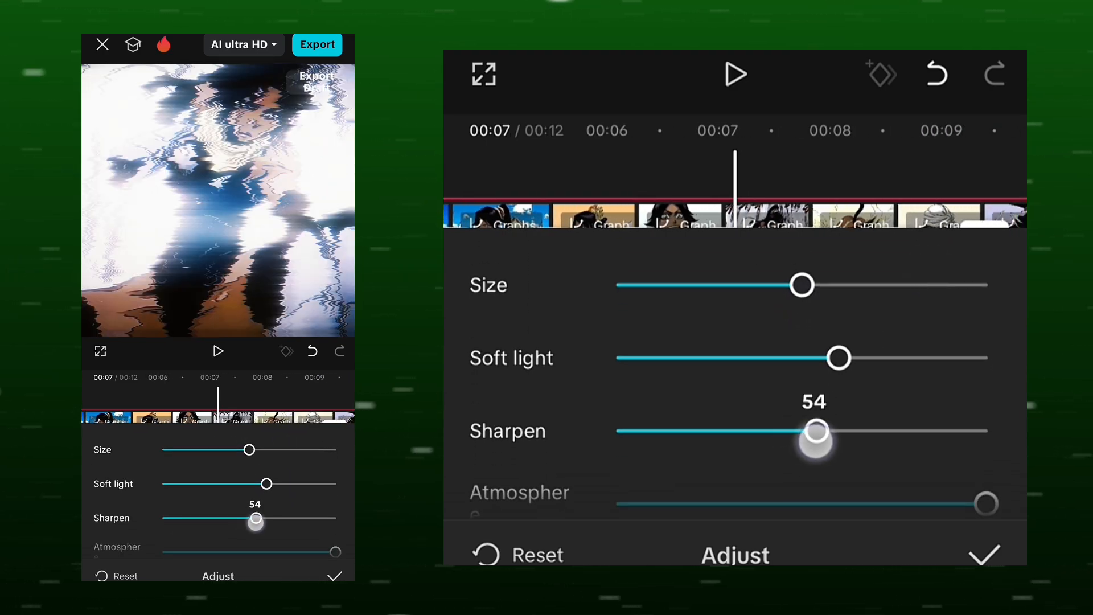
left_click_drag(815, 431, 986, 431)
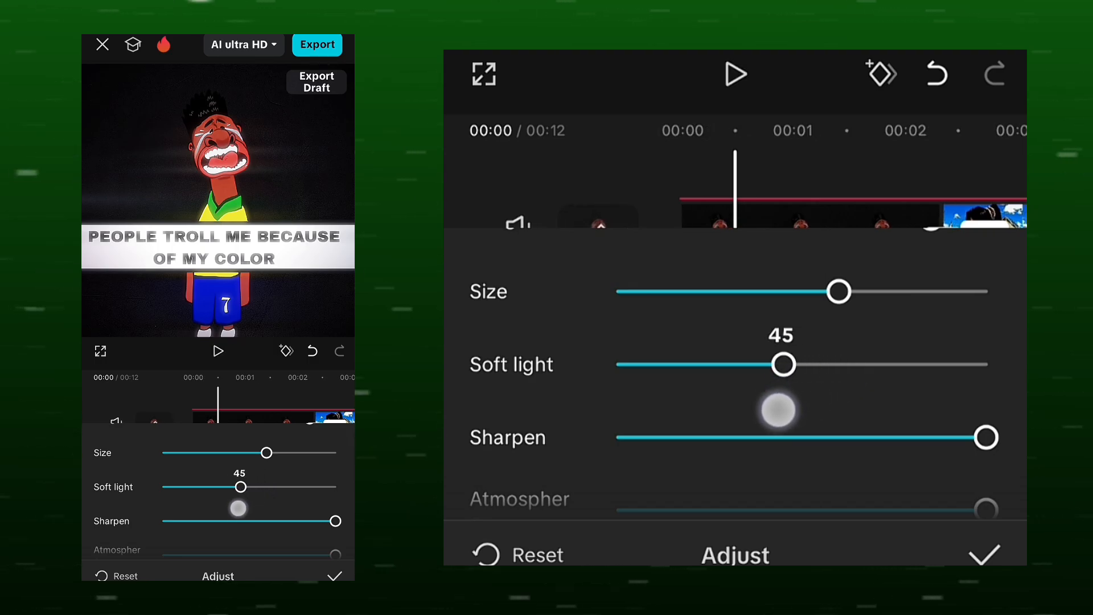
left_click(735, 74)
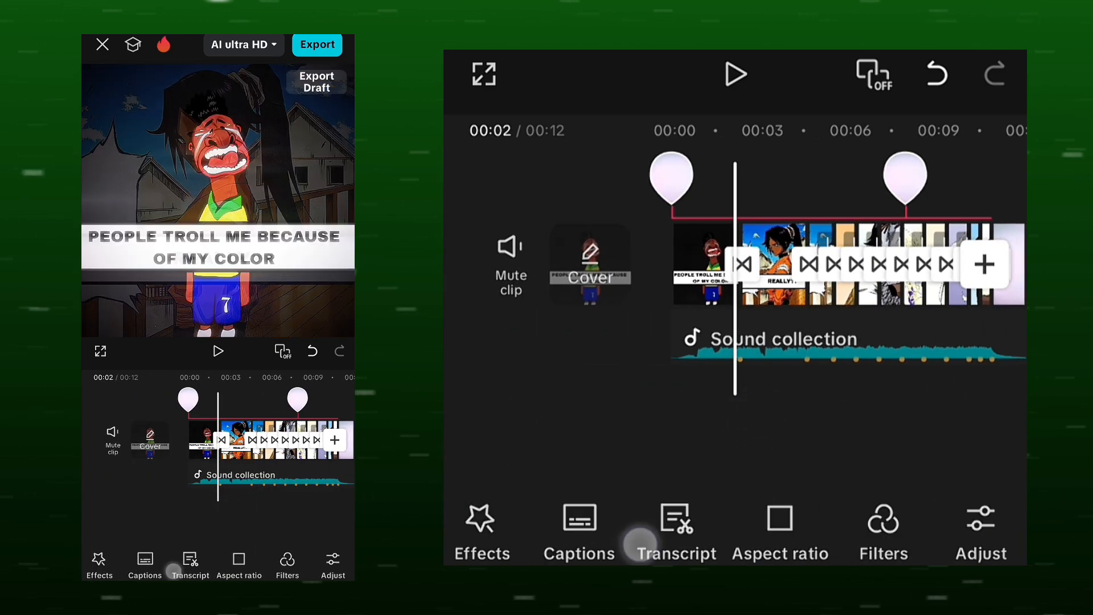
Step: Export the finished meme edit to the device, reaching the Ready to share screen
left_click(881, 530)
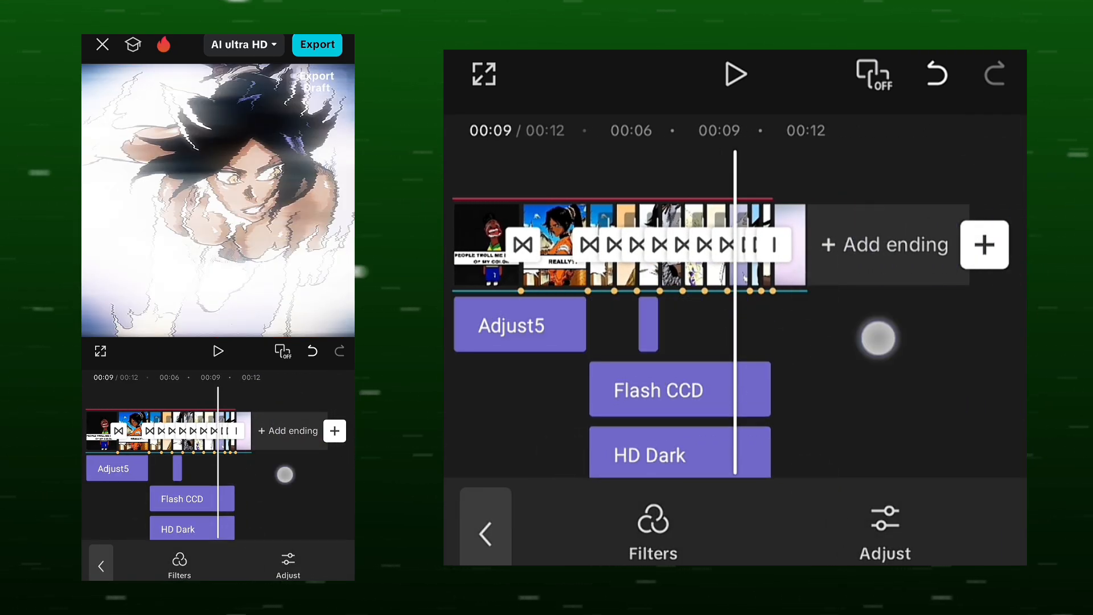
left_click(317, 44)
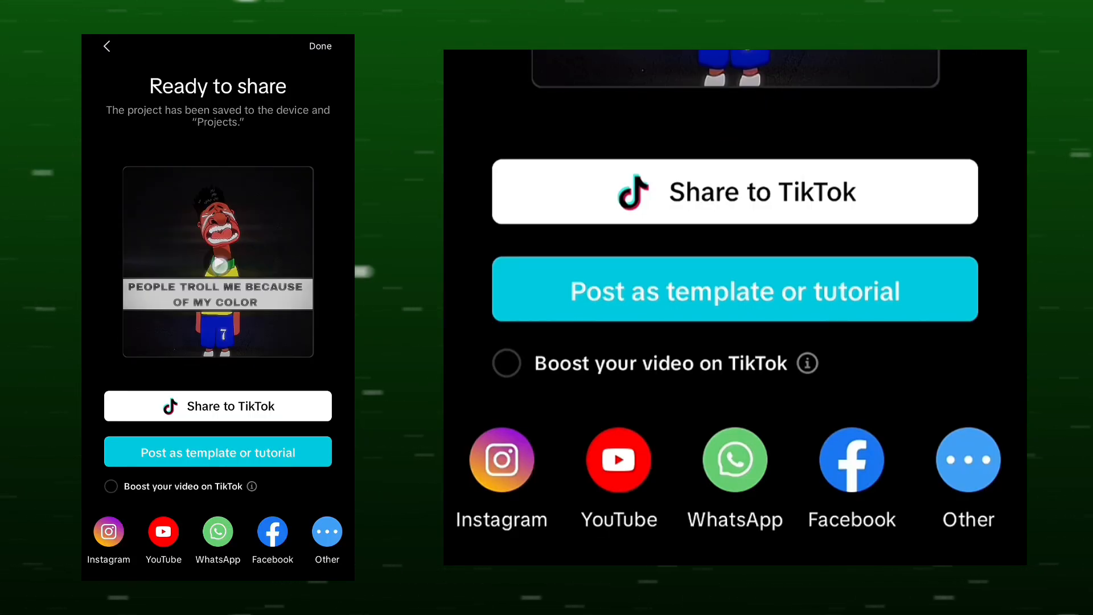